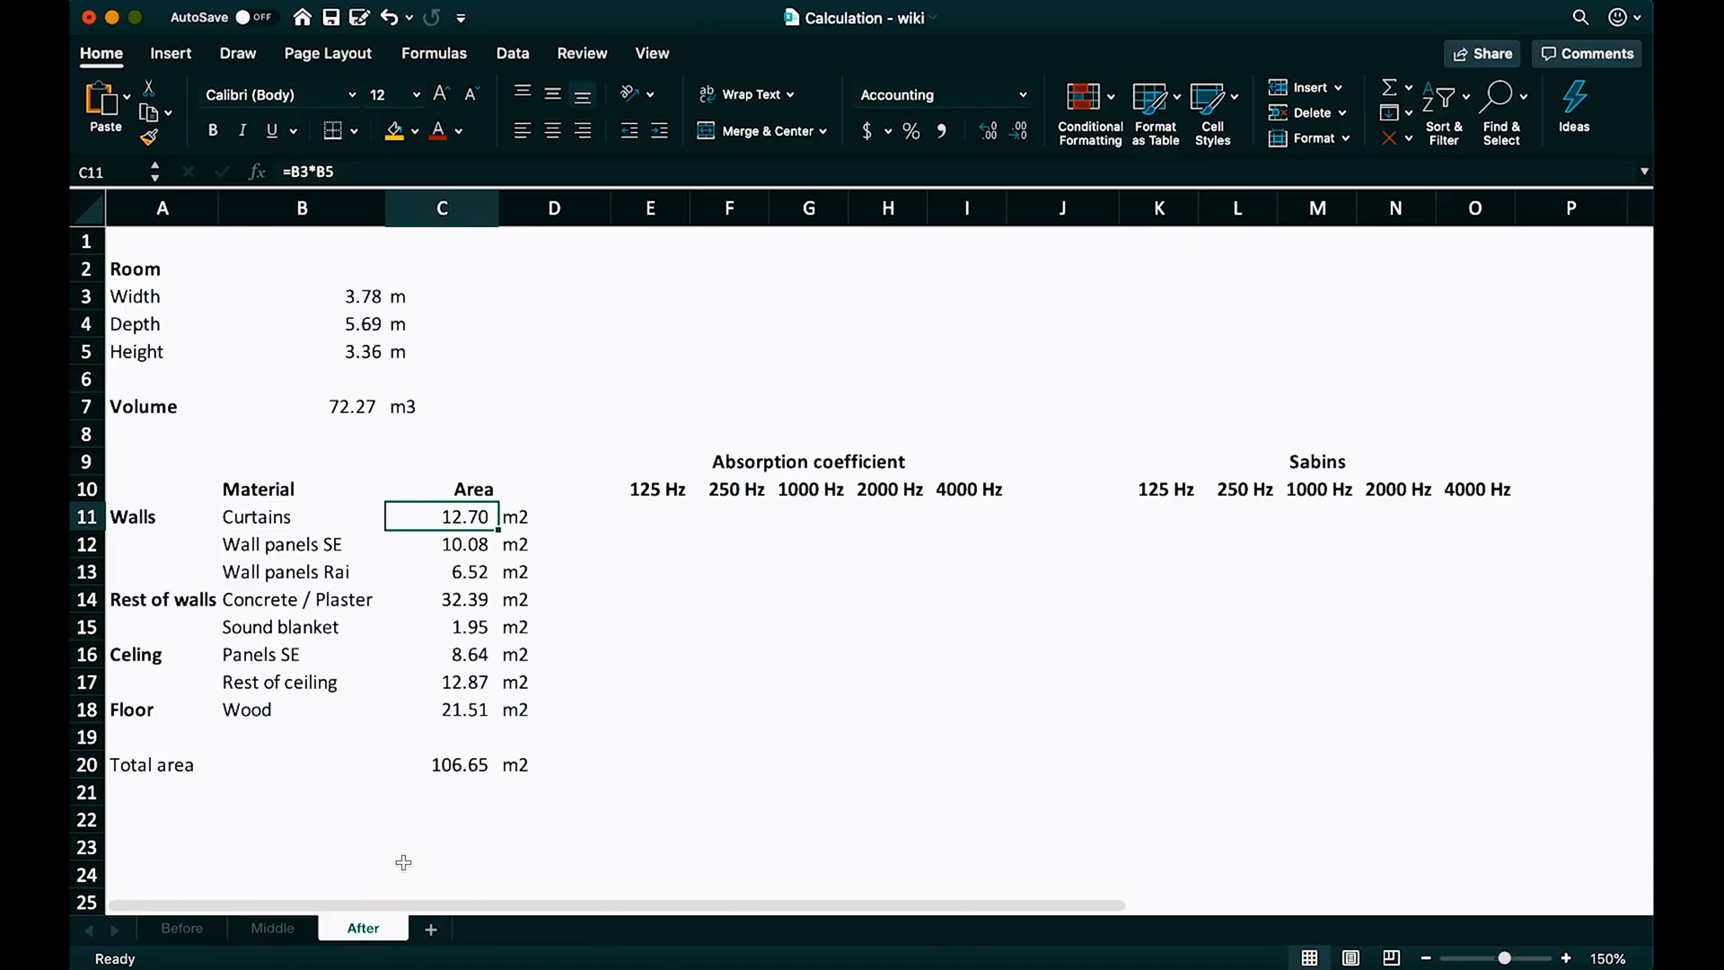
Step: Review the Wall panels and Wood floor entries and the 106.65 m2 total area formula
{"action": "left_click", "coordinate": [302, 544]}
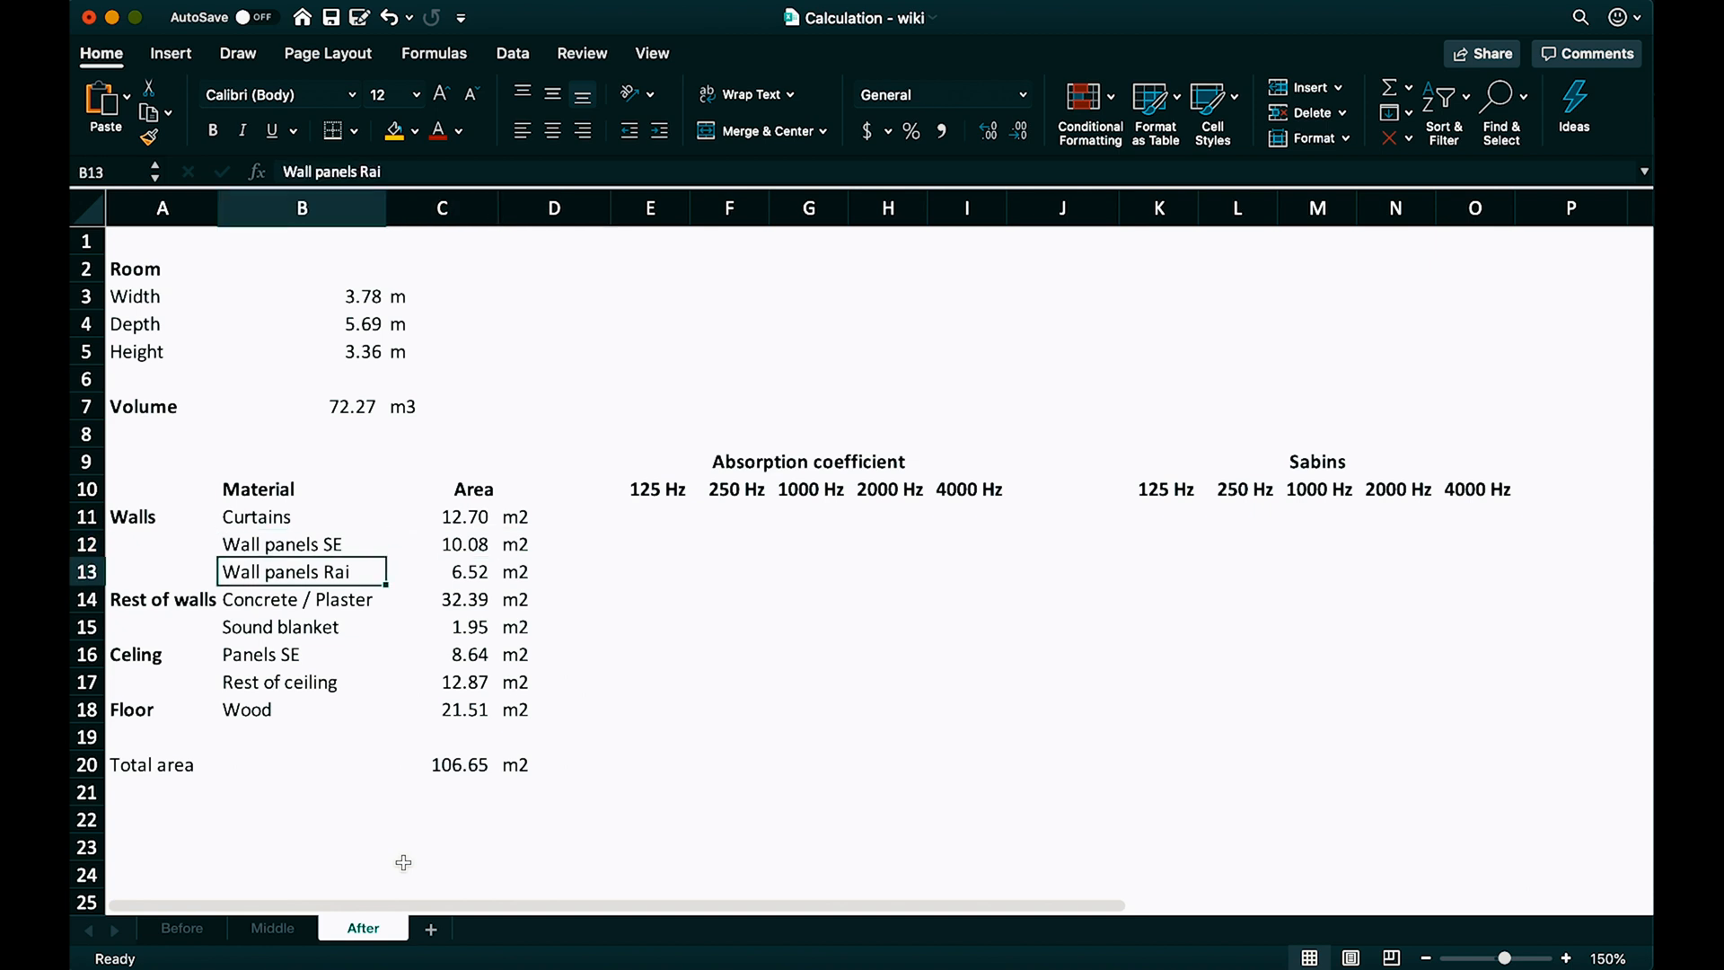
{"action": "left_click", "coordinate": [302, 709]}
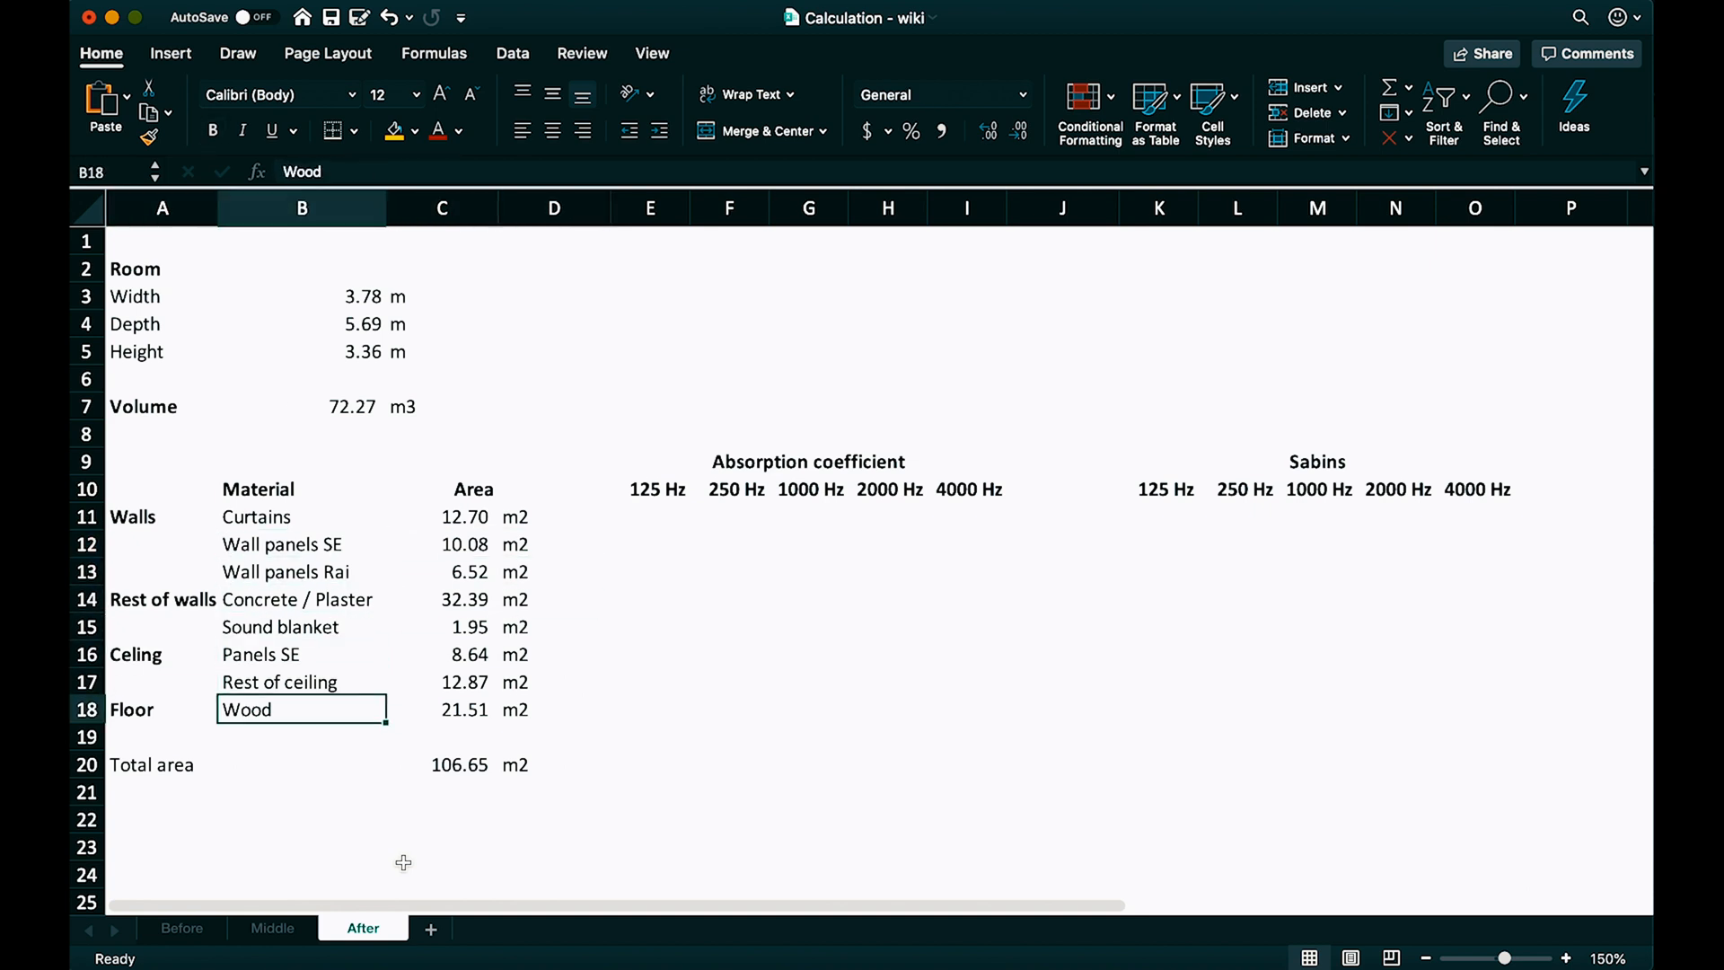
{"action": "left_click", "coordinate": [441, 764]}
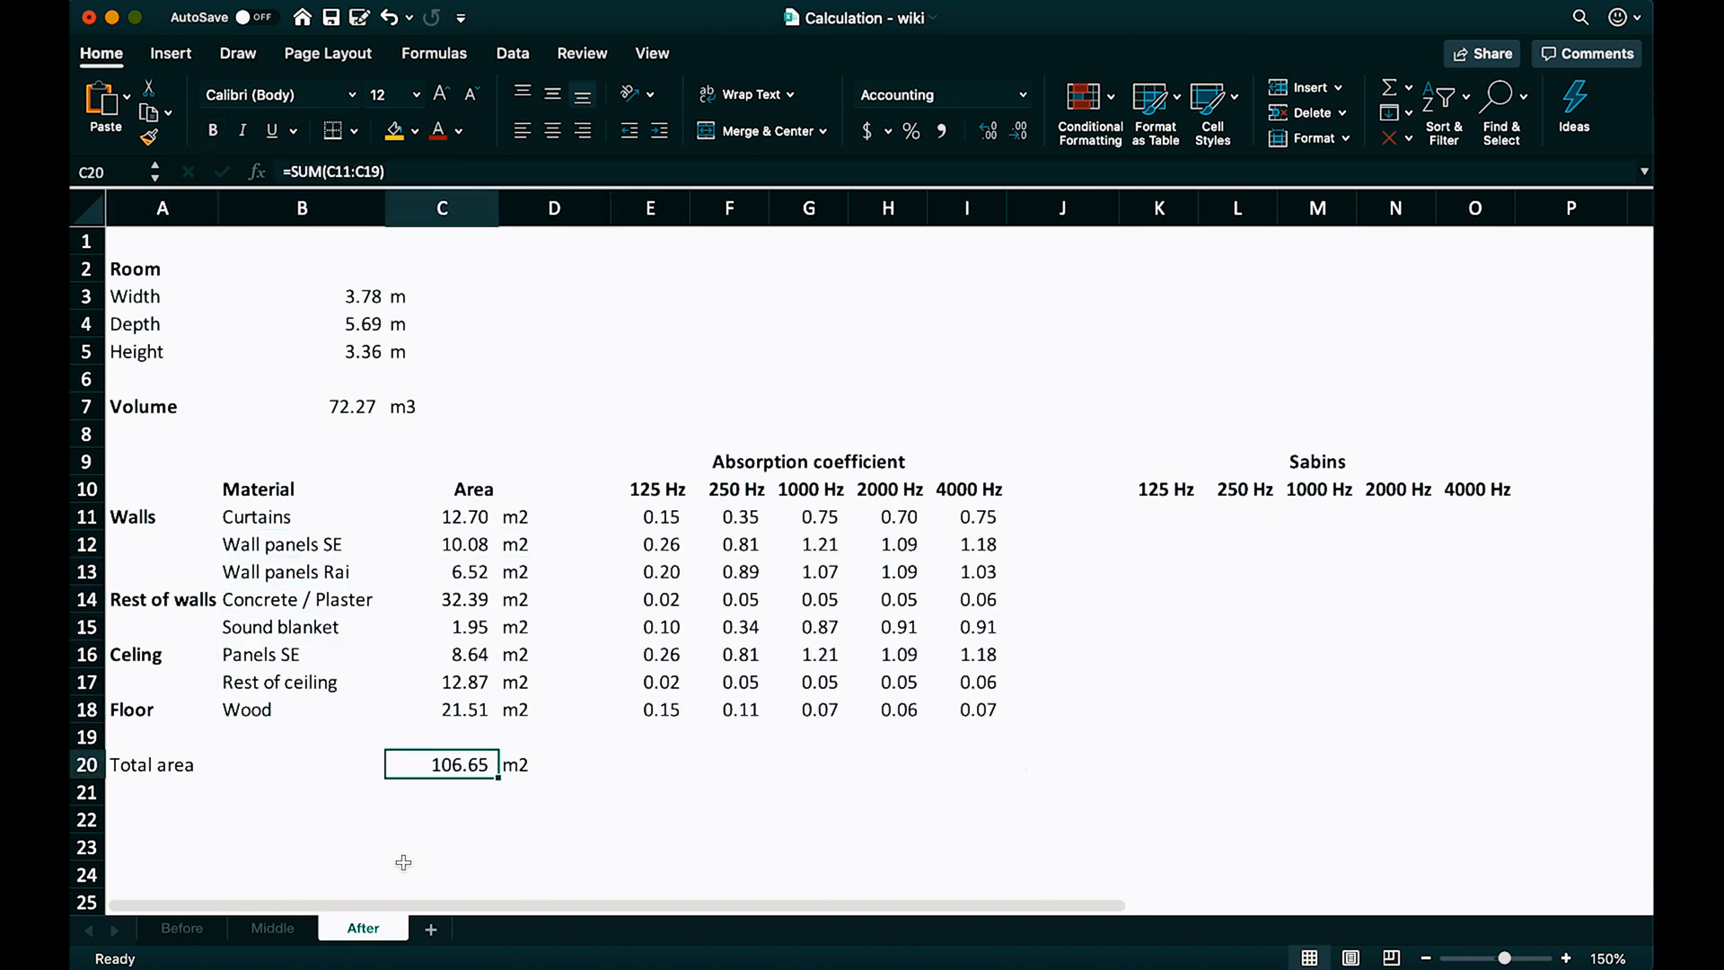
Step: Inspect the sabin totals and RT60 formulas, including the 1000 Hz band, in row 22
{"action": "left_click", "coordinate": [650, 764]}
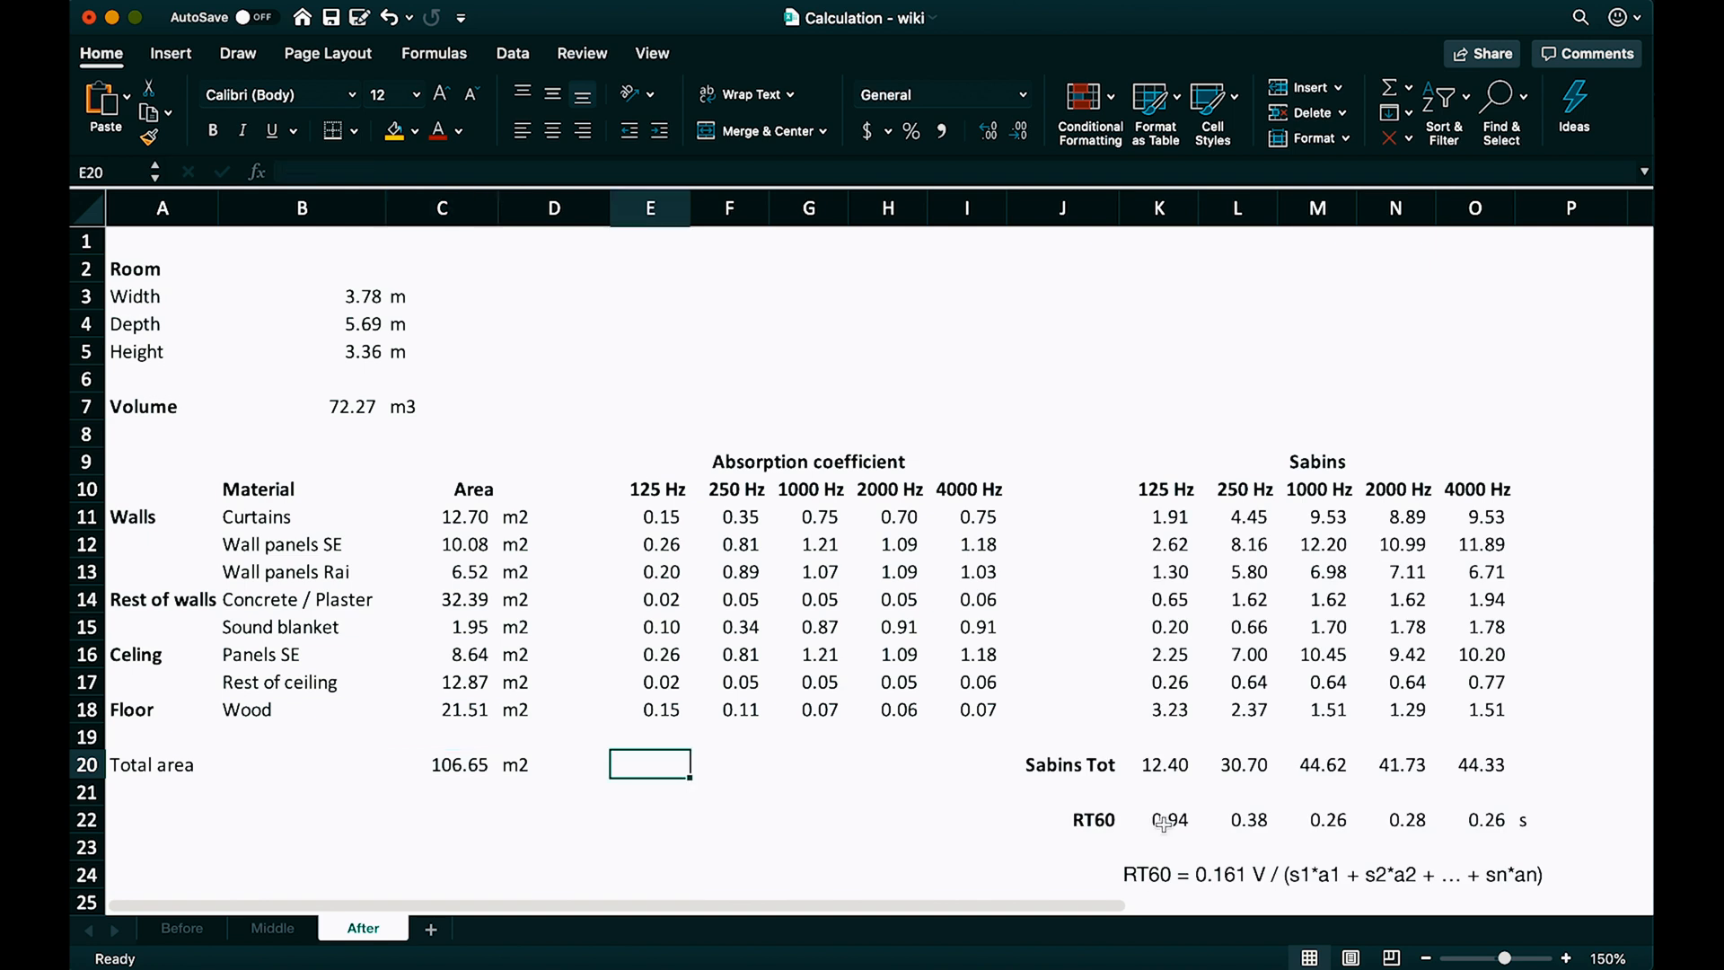
{"action": "left_click", "coordinate": [1236, 819]}
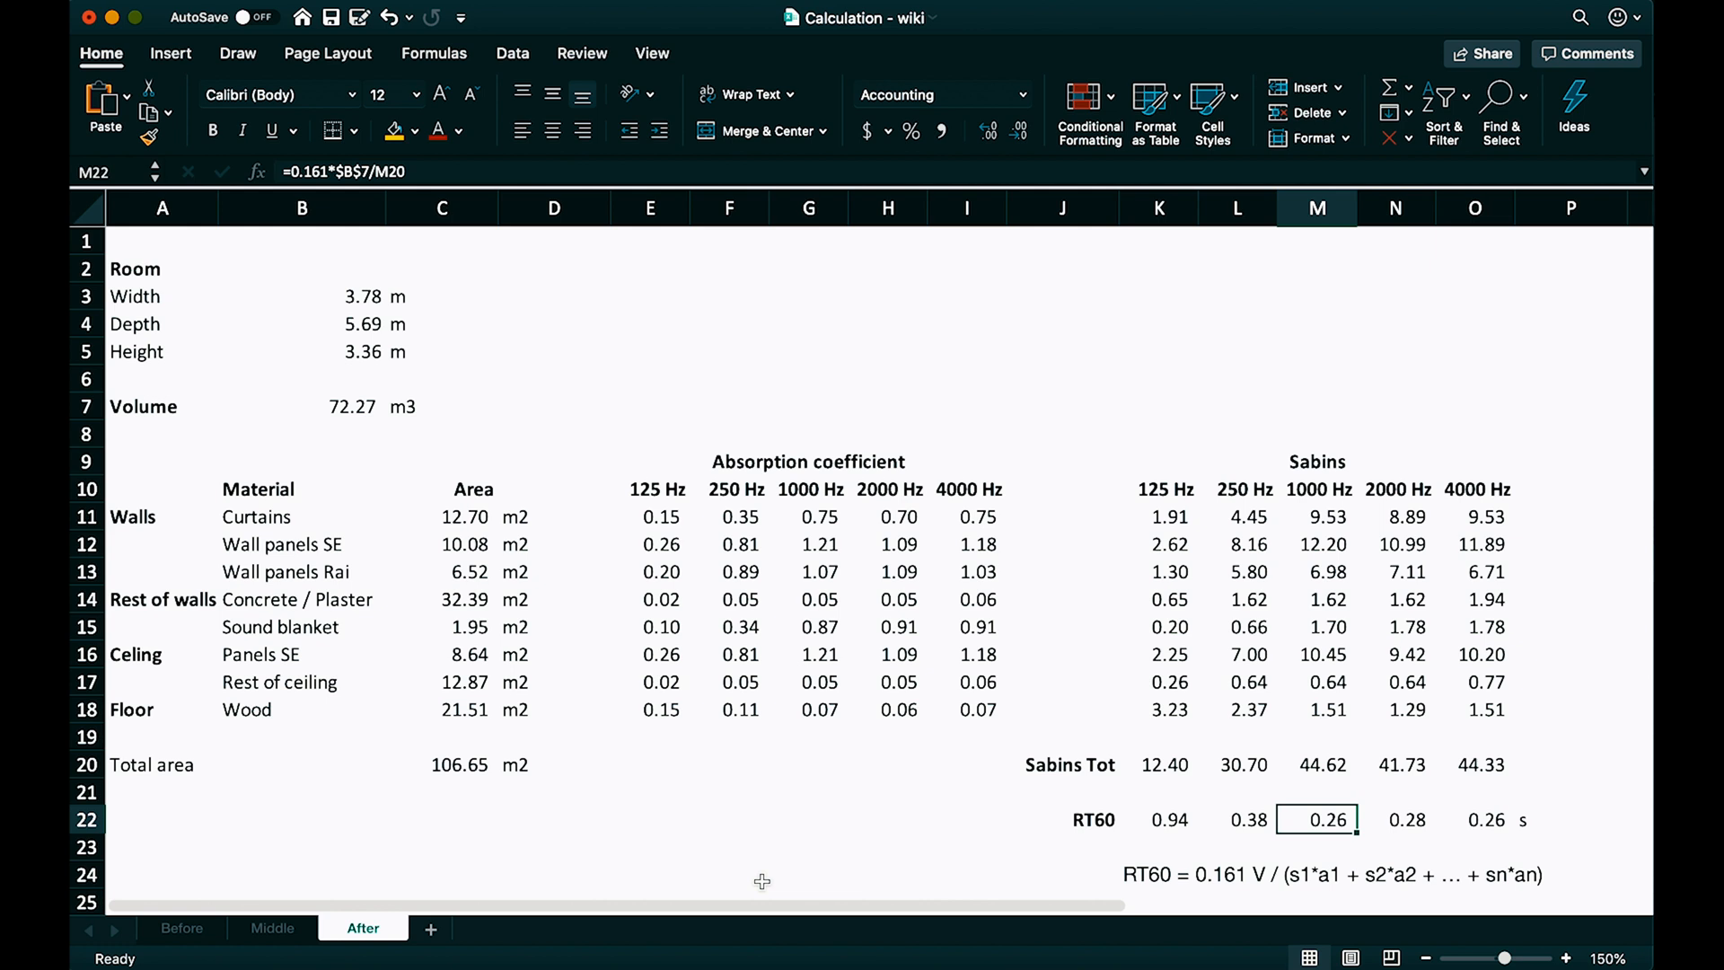
{"action": "left_click", "coordinate": [1476, 819]}
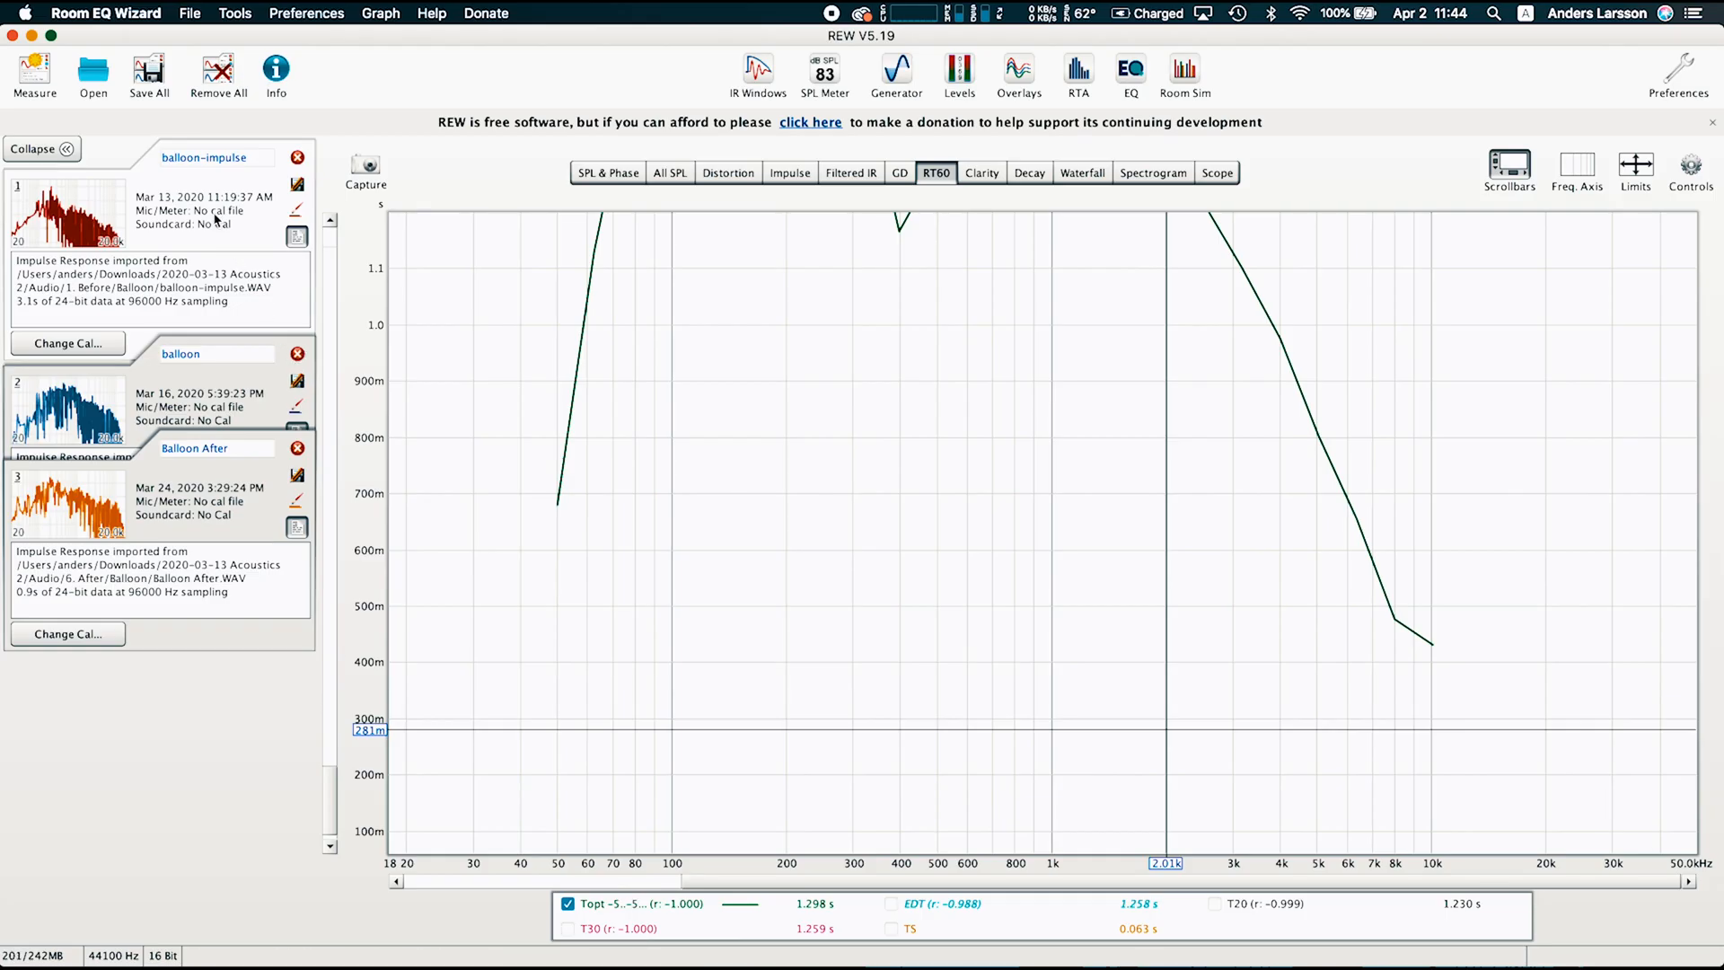
{"action": "mouse_move", "coordinate": [216, 398]}
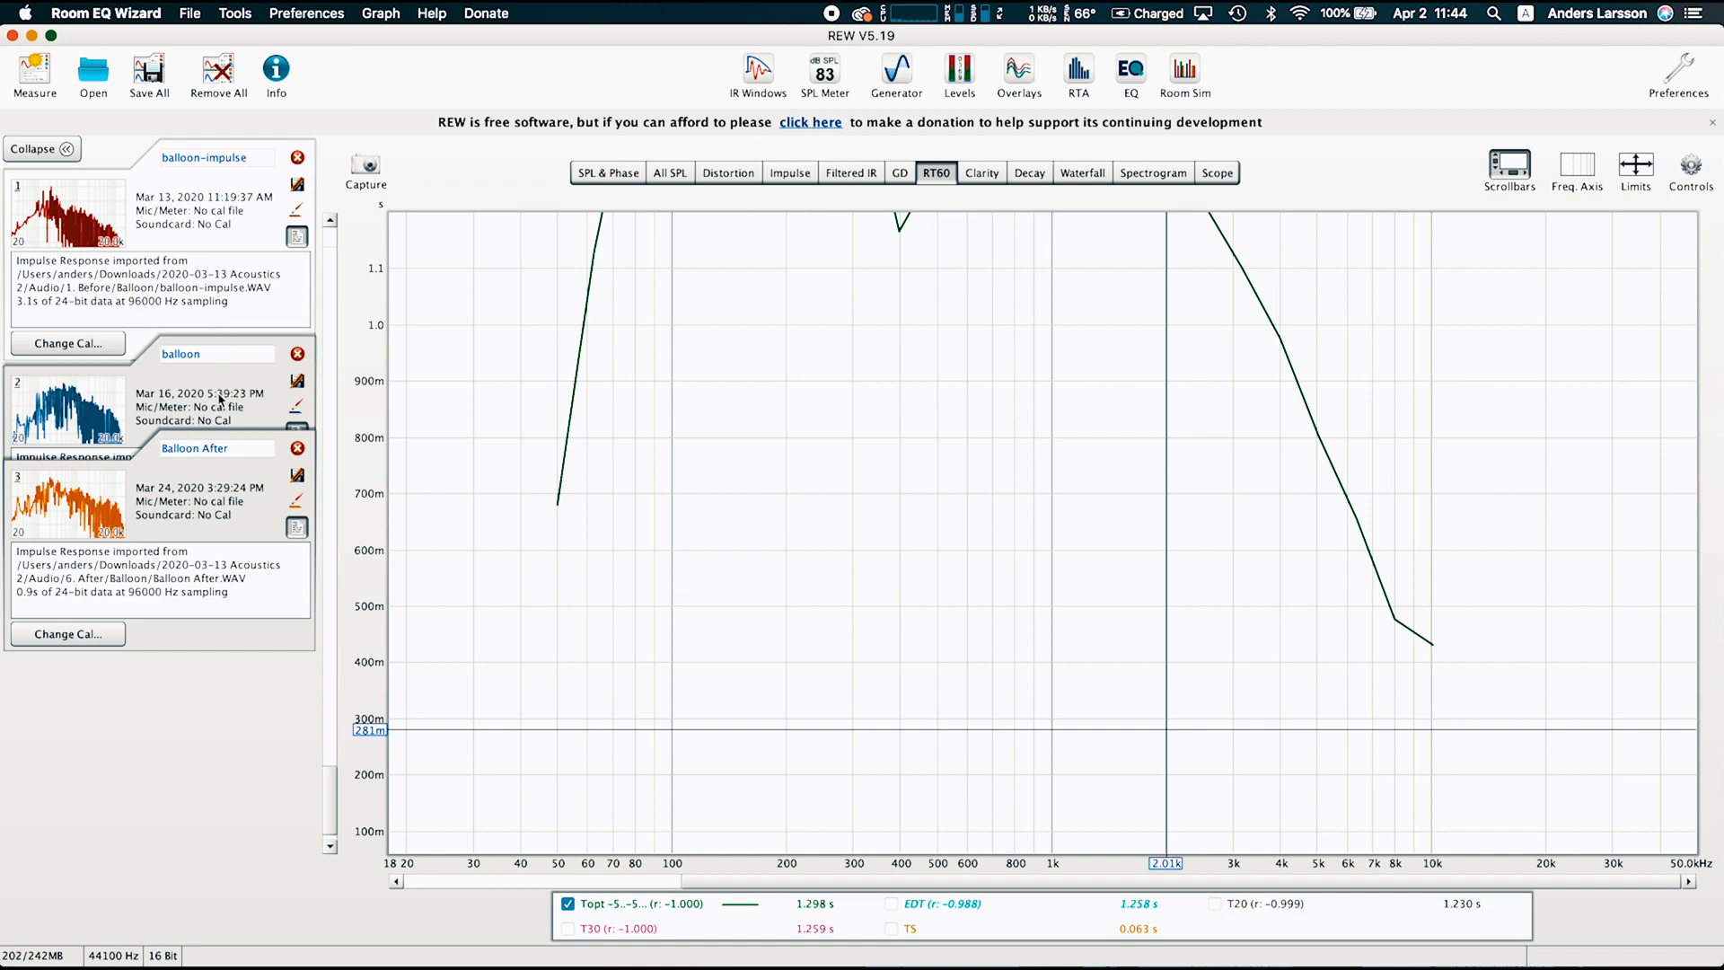
{"action": "mouse_move", "coordinate": [220, 403]}
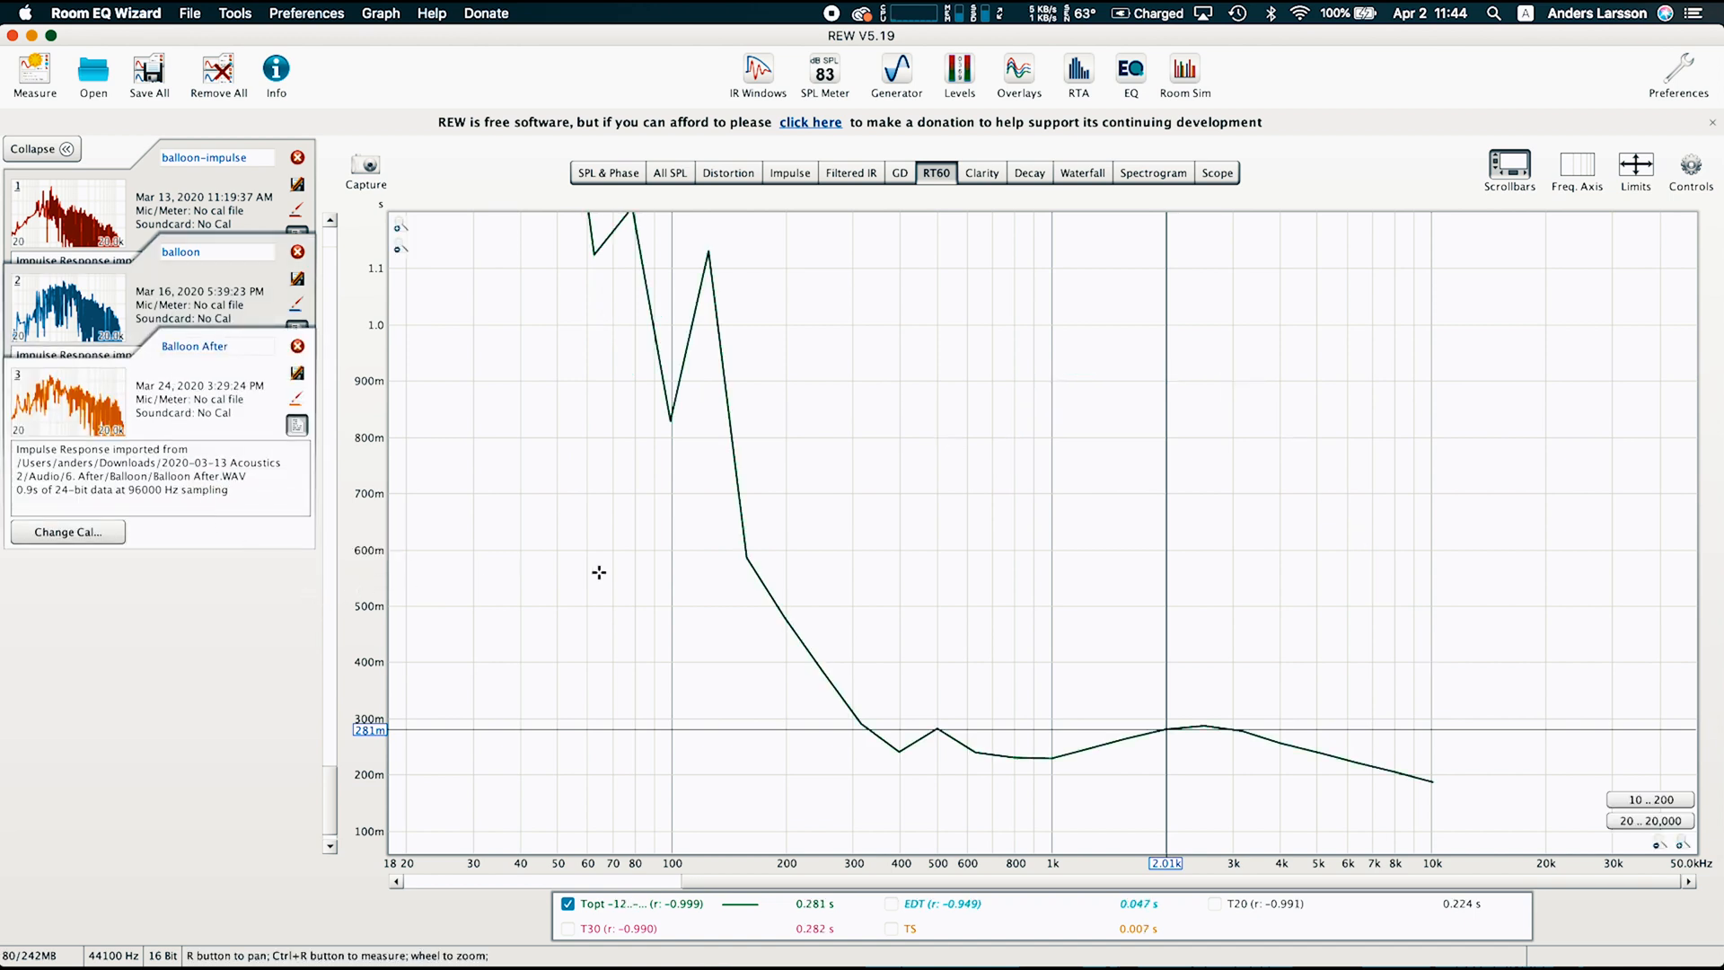
{"action": "mouse_move", "coordinate": [727, 460]}
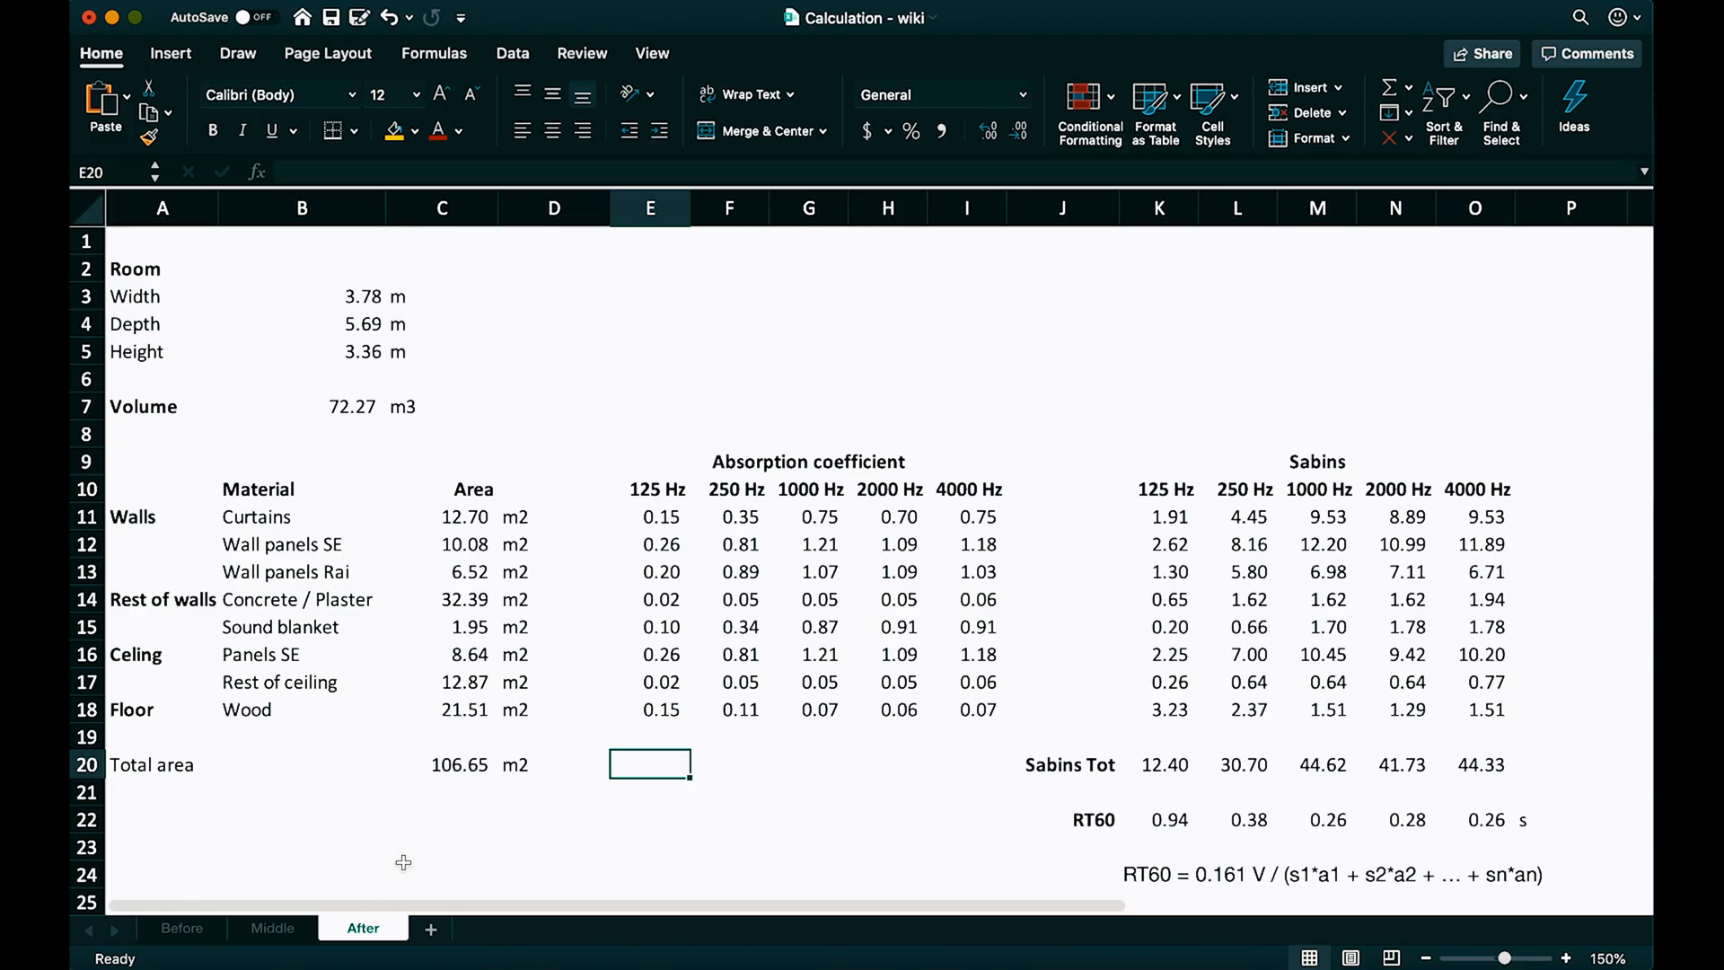
Step: Return to the measured Balloon After RT60 graph in Room EQ Wizard
{"action": "left_click", "coordinate": [1164, 819]}
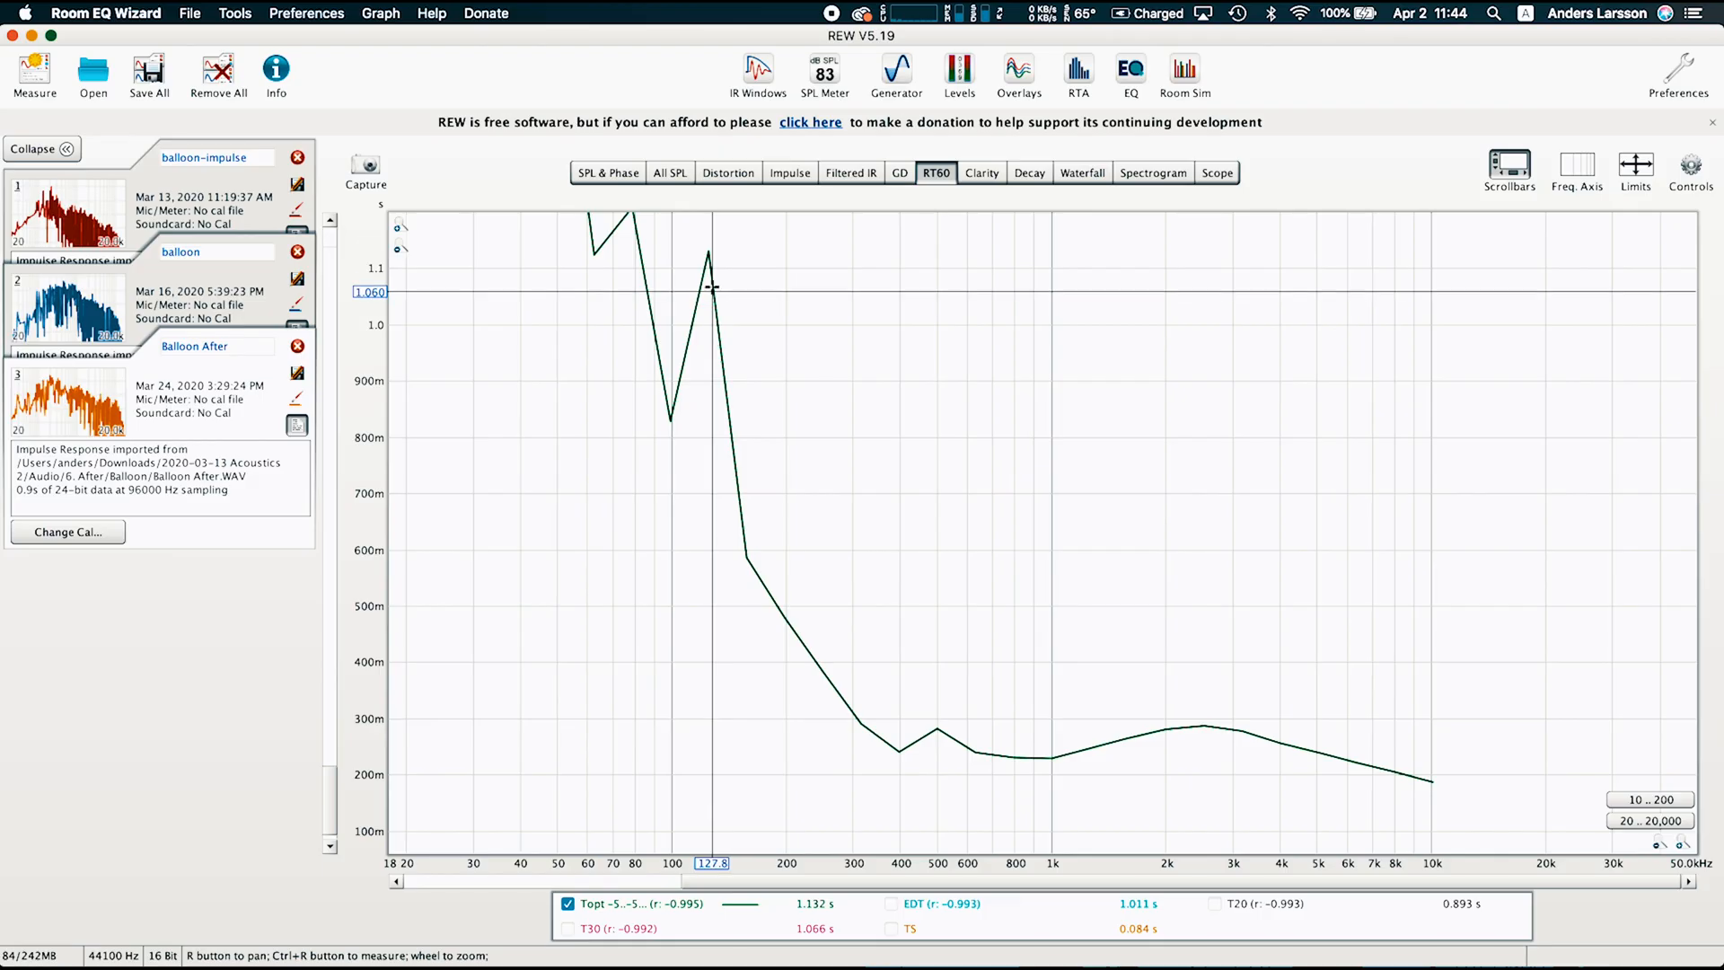
{"action": "mouse_move", "coordinate": [712, 282]}
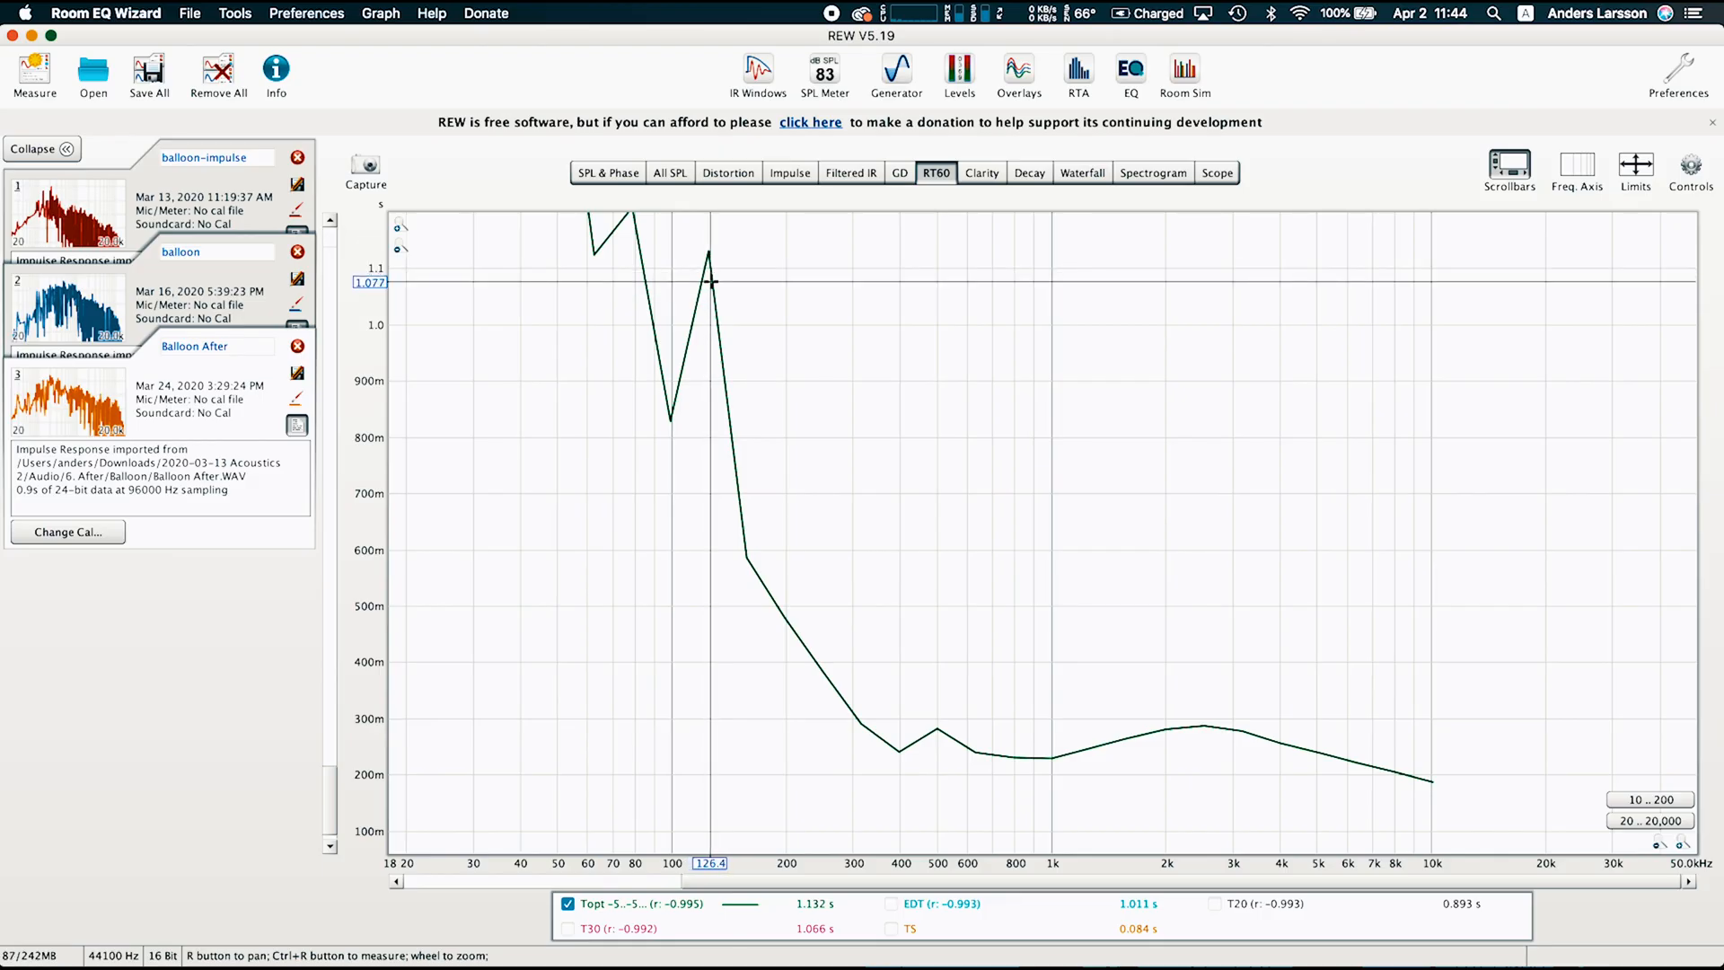